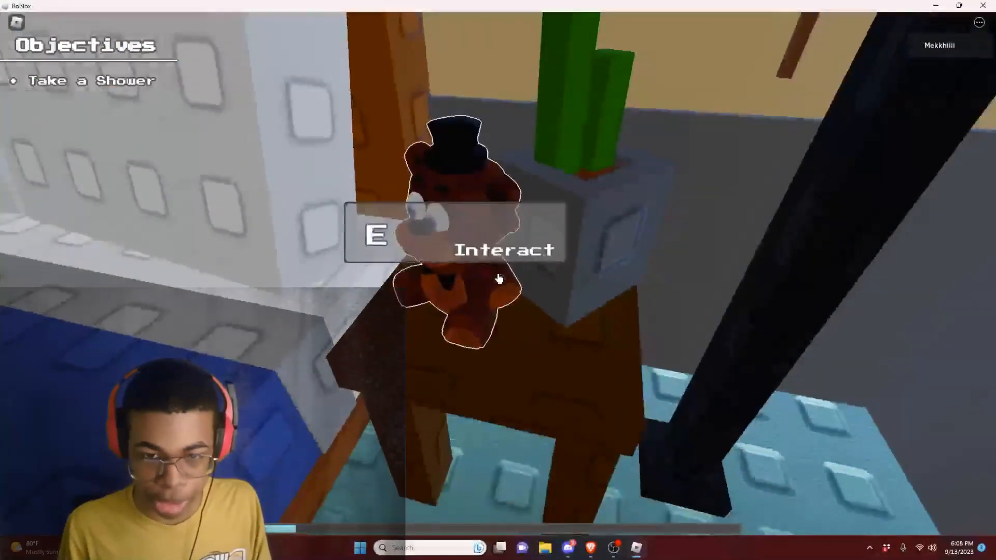
Interact with the teddy bear on the bedroom nightstand.
key(e)
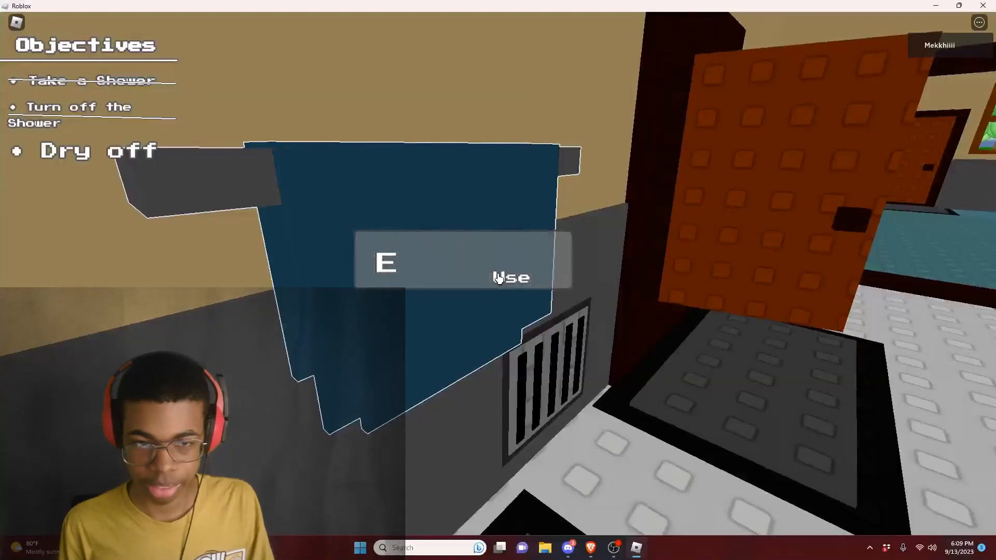
Dry off with the towel after the shower.
key(e)
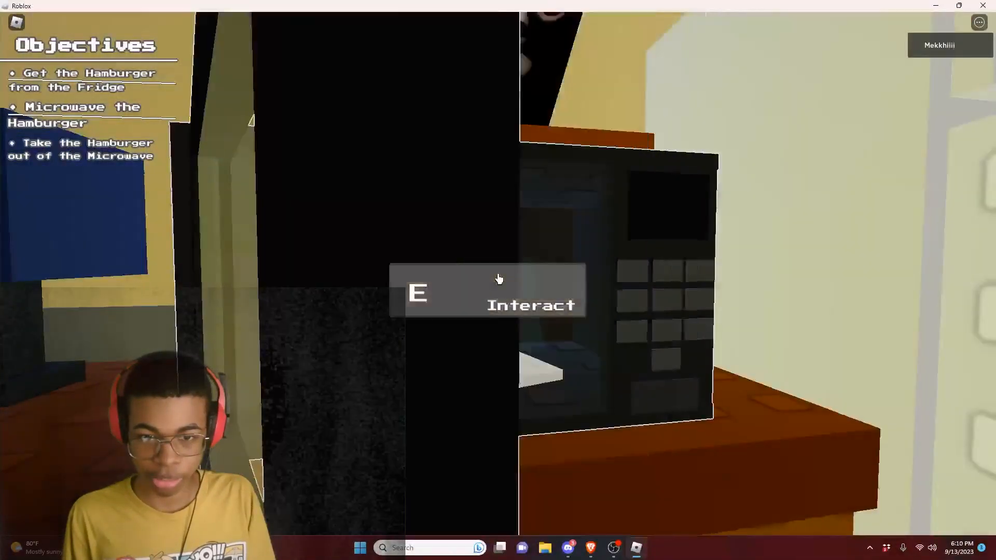
Heat and retrieve the hamburger at the microwave.
key(e)
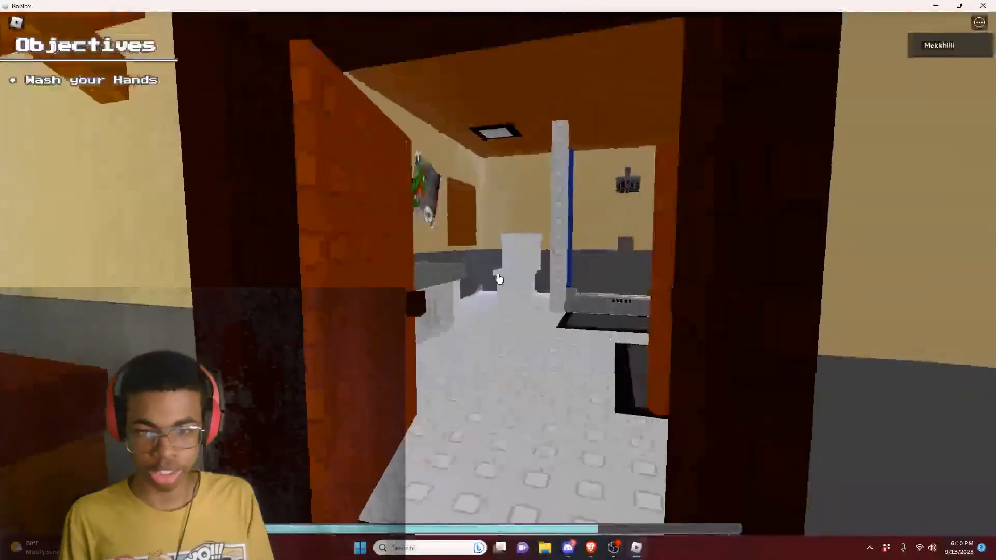
mouse_move(499, 279)
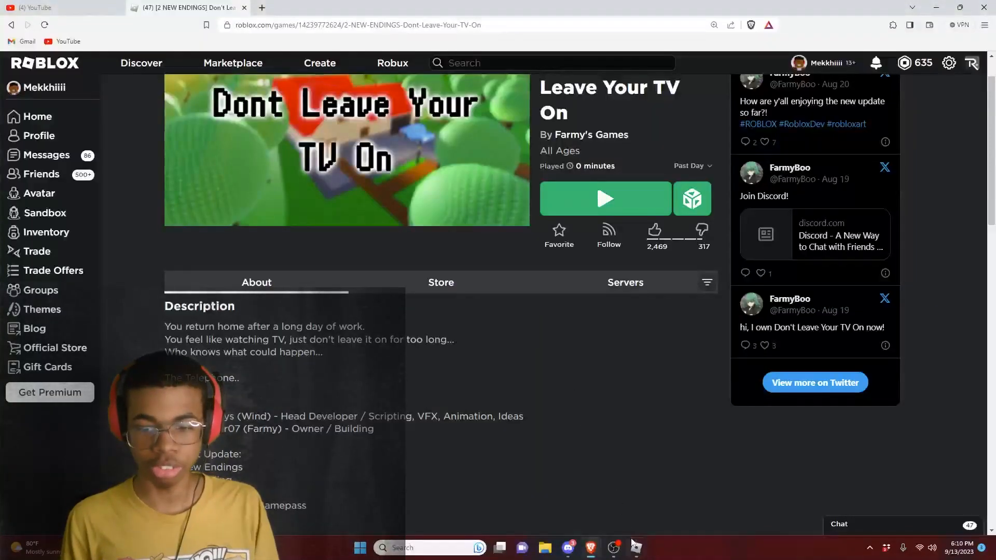
Launch Don't Leave Your TV On from its Roblox game page.
click(604, 199)
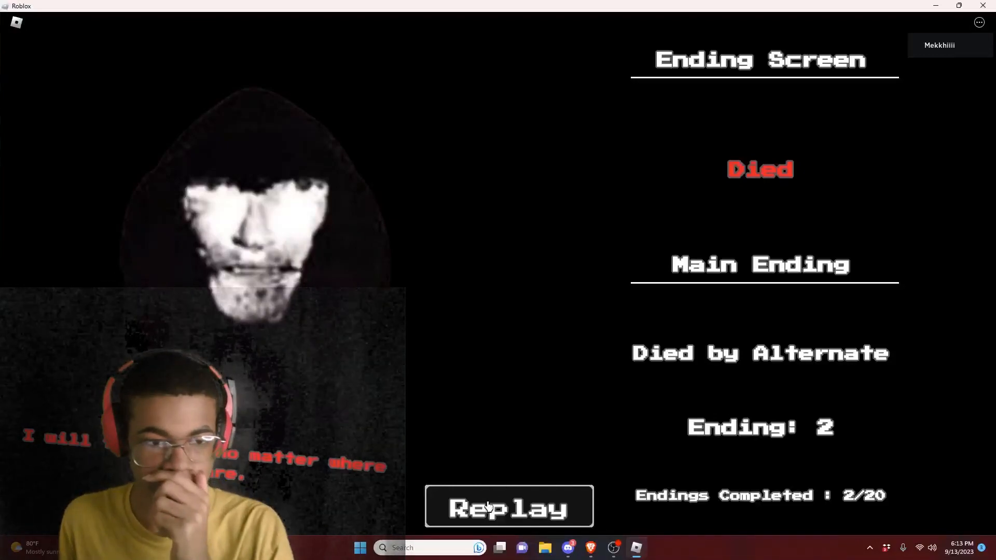
Replay the game after the 'Died by Alternate' ending and skip the loading screen.
click(508, 507)
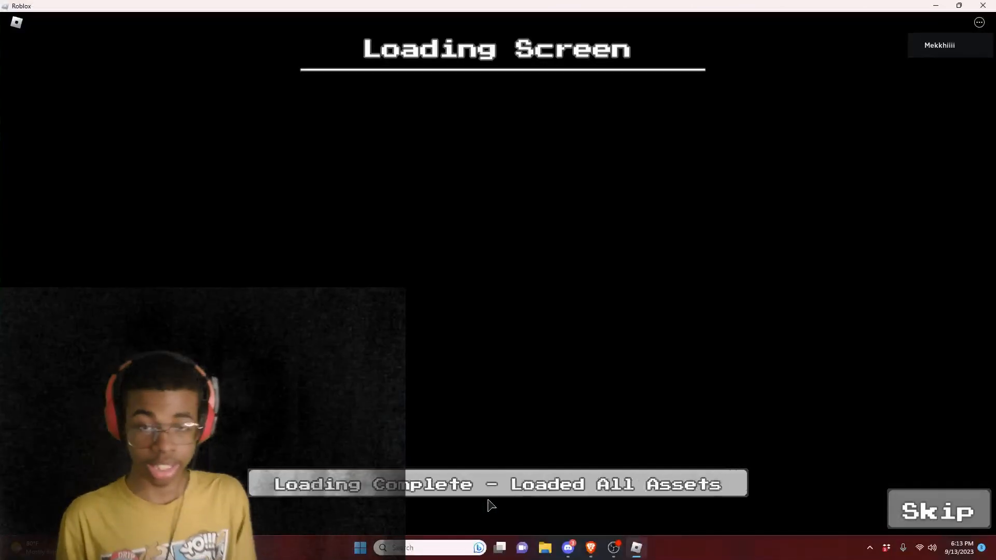
click(939, 511)
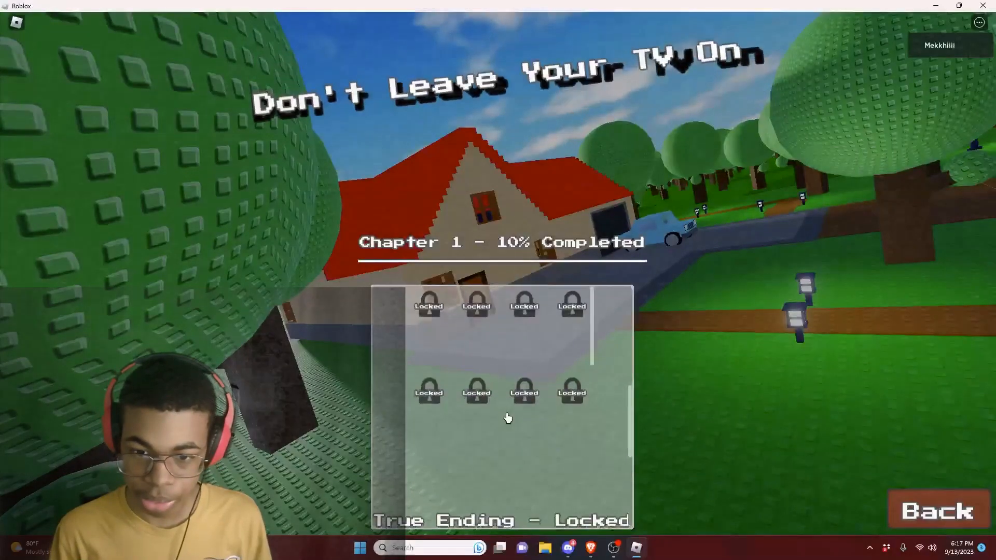
Leave the endings list for the main menu and start a new playthrough.
click(935, 510)
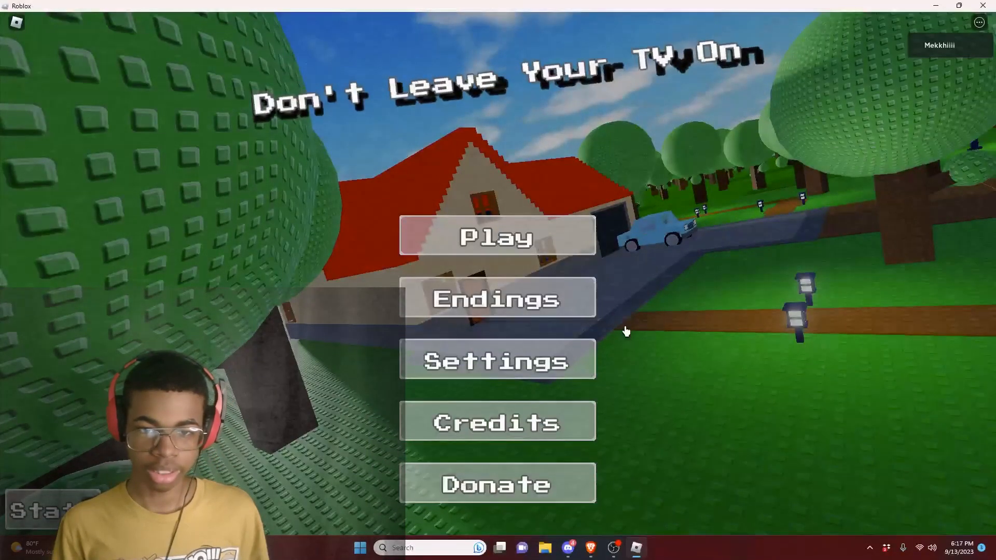
click(497, 236)
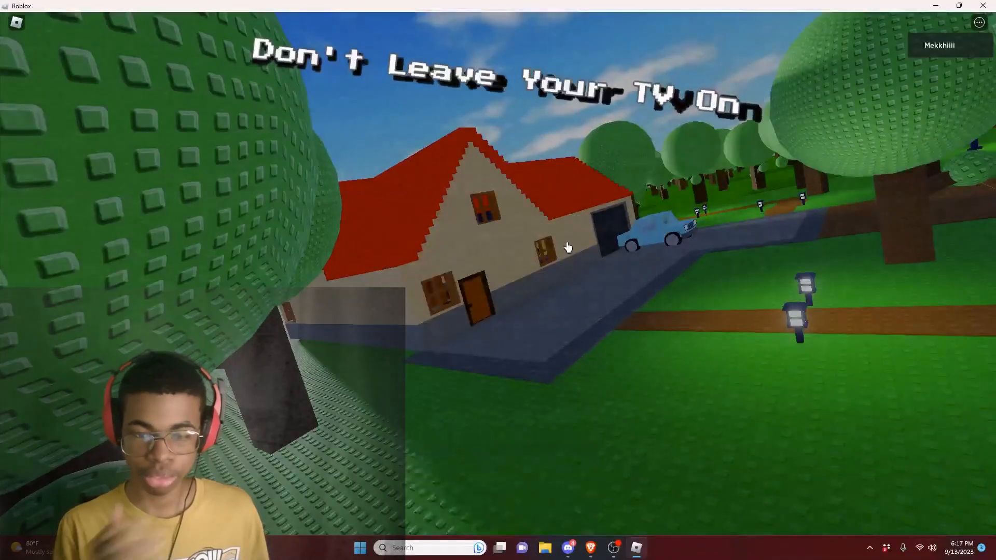